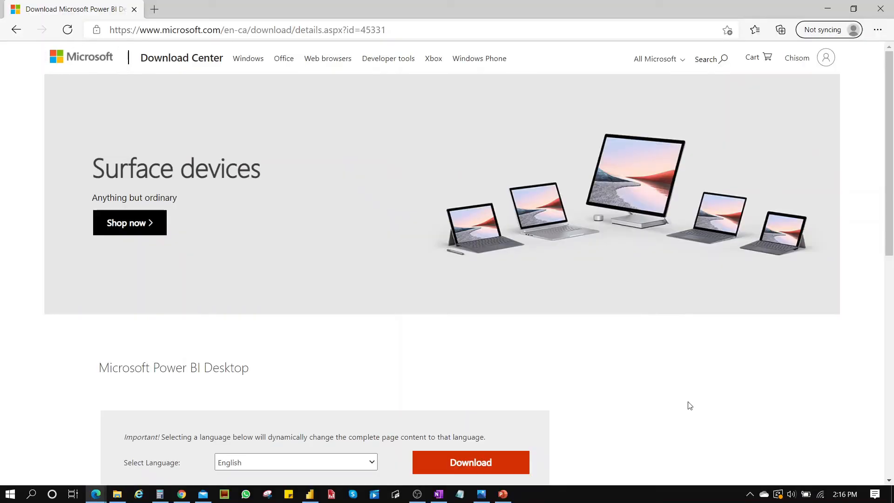
Step: Go to the Microsoft home page from the deprecated Download Center page via the Microsoft logo
scroll("down", 3)
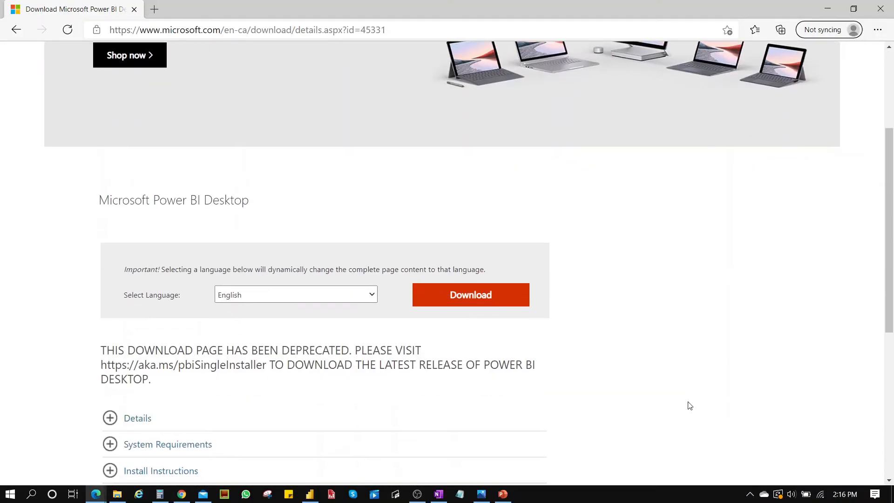
mouse_move(254, 249)
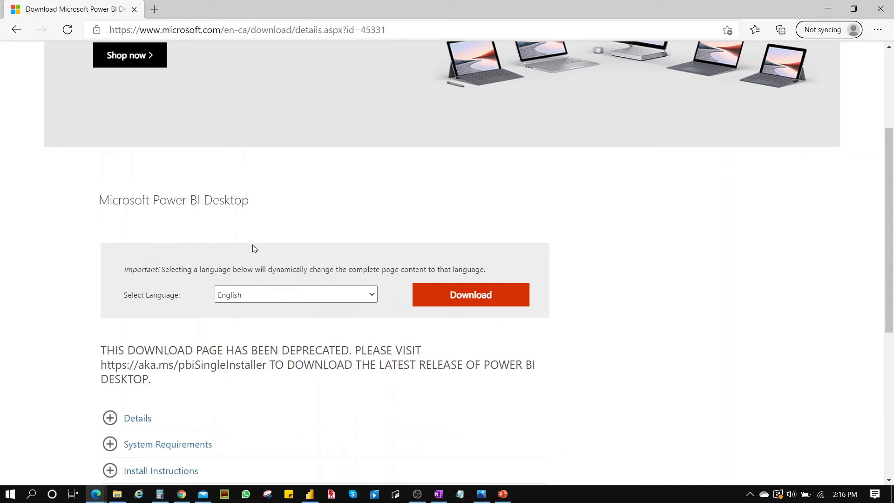
left_click(295, 295)
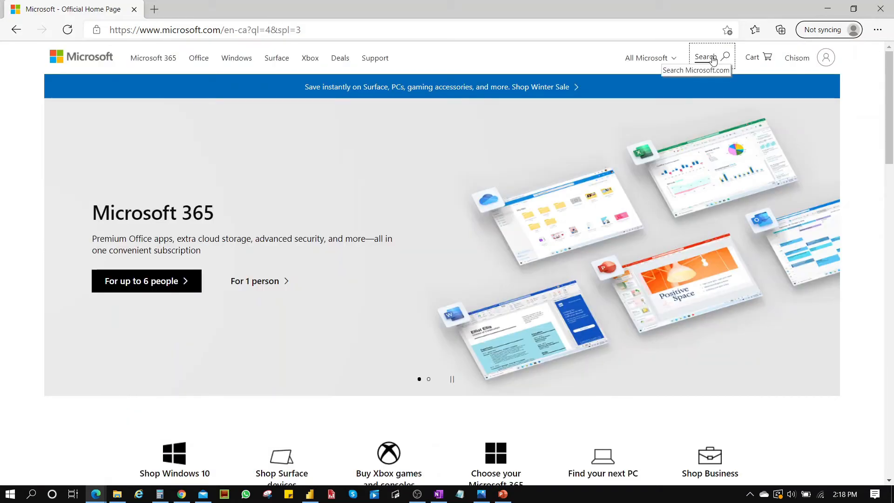
Step: Search microsoft.com for 'Power BI' and pick the Power BI Desktop result
left_click(707, 57)
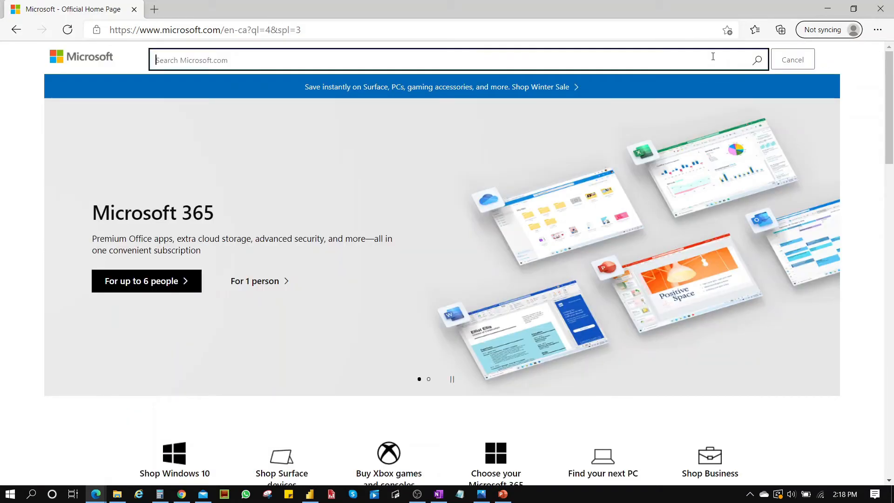
type("Power")
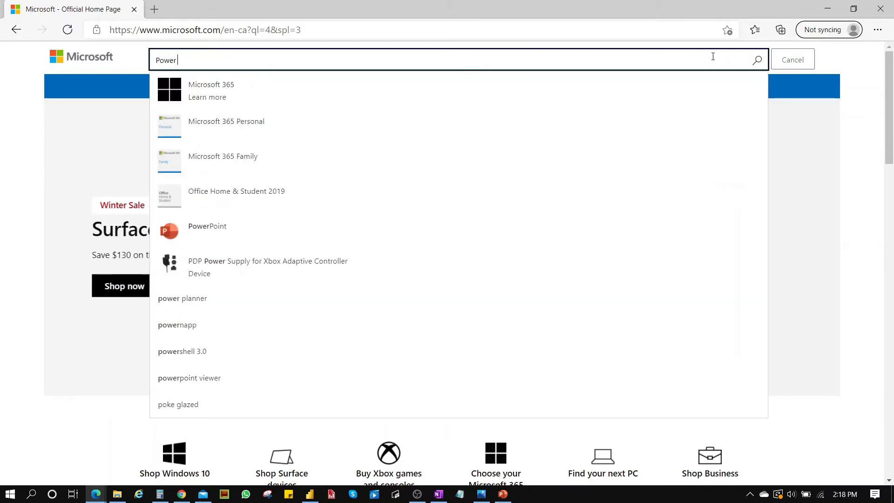
type("BI")
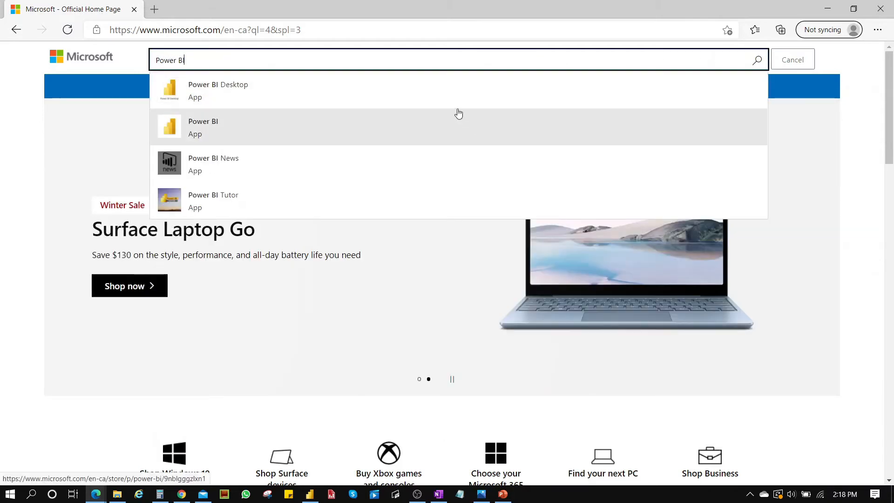
left_click(218, 84)
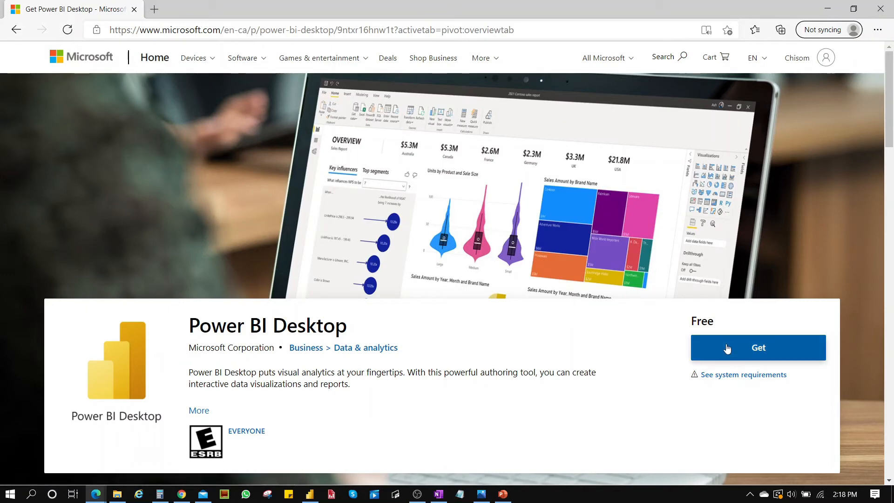
Step: Get the free Power BI Desktop app and allow the hand-off to the Microsoft Store
left_click(758, 347)
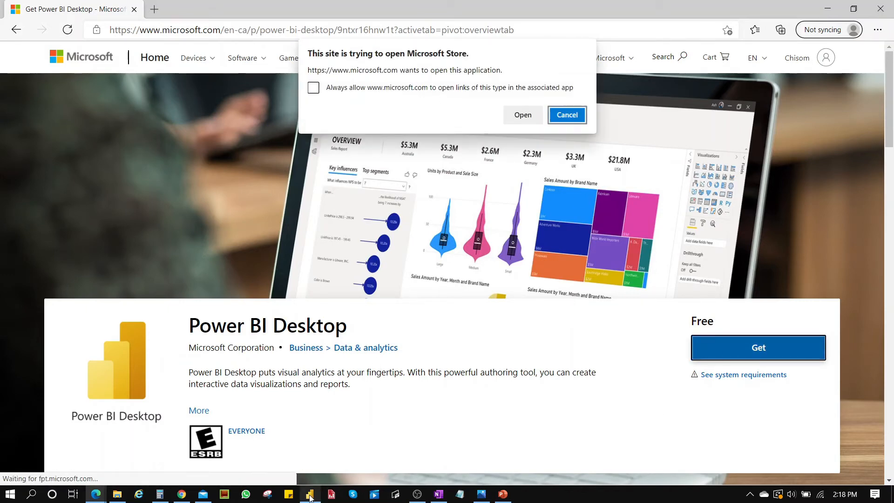
left_click(522, 115)
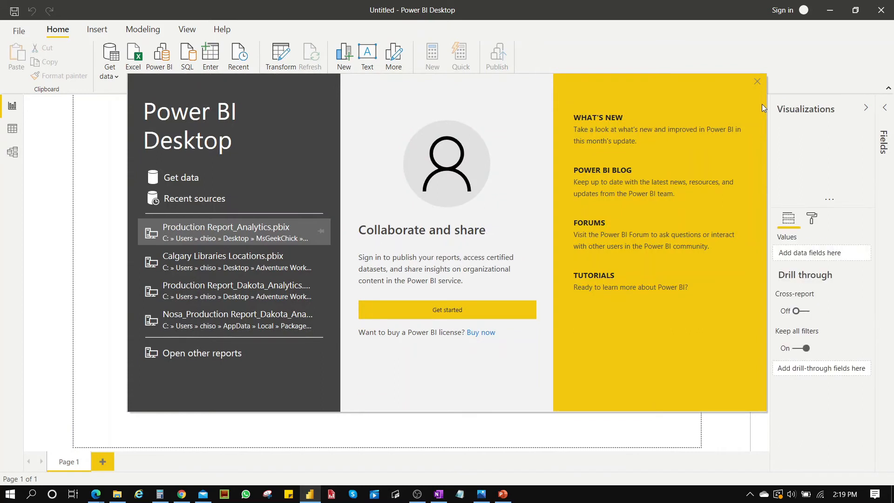
Step: Close the splash screen and expand the Filters pane beside the blank report
left_click(757, 81)
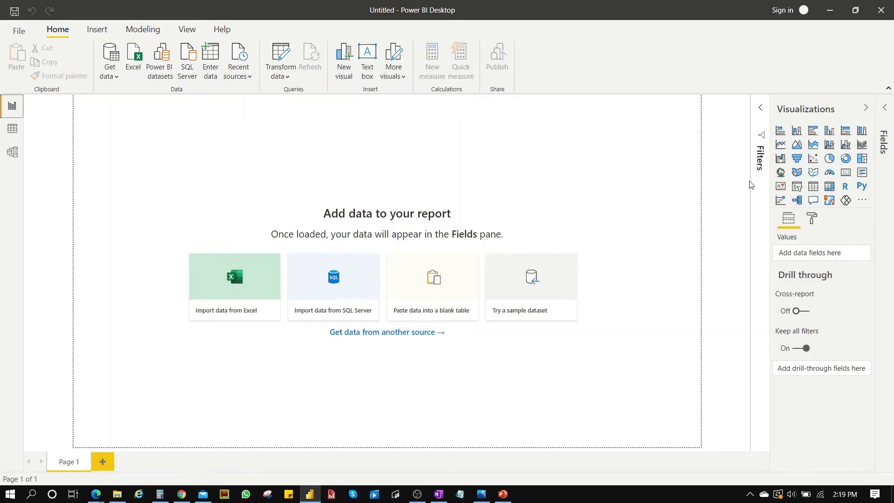
mouse_move(798, 130)
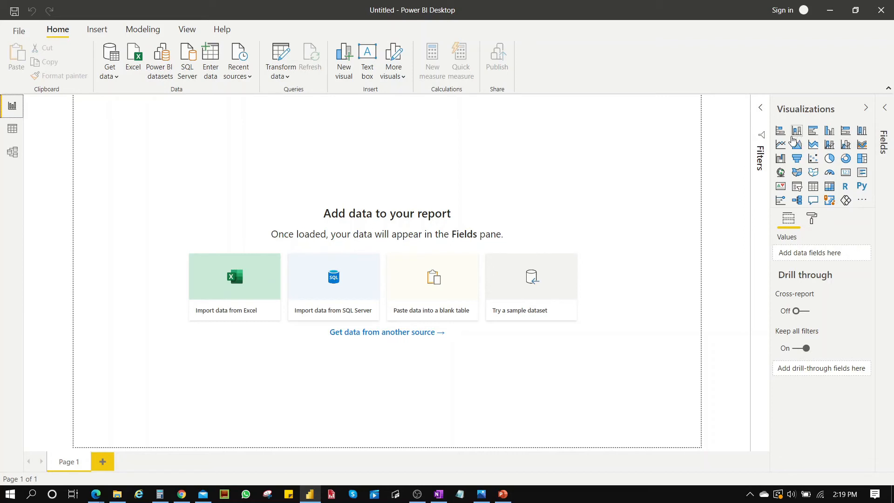
left_click(883, 111)
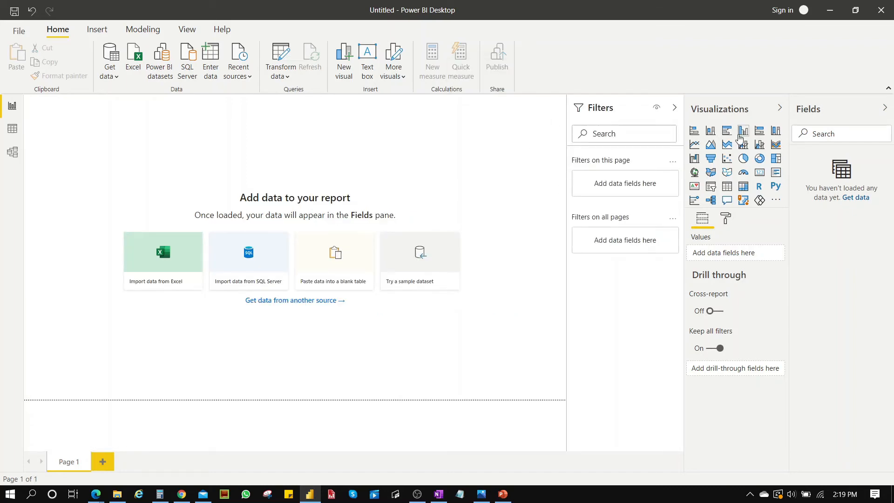
left_click(783, 10)
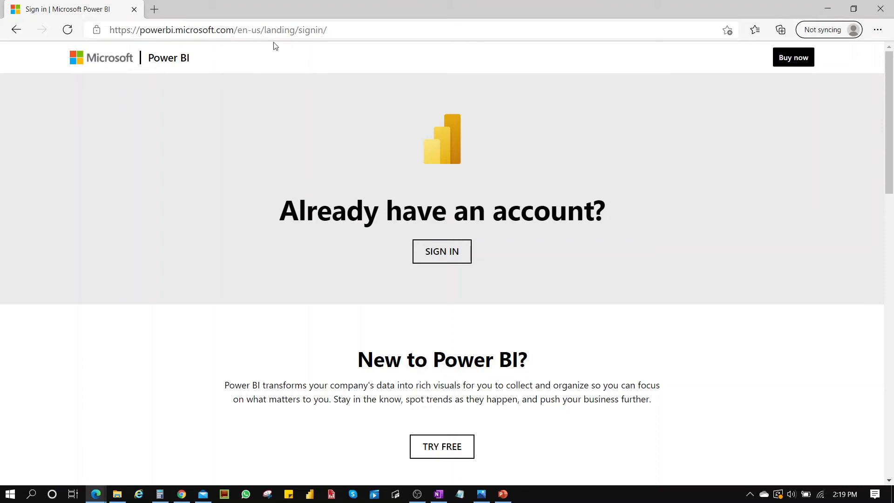
mouse_move(441, 252)
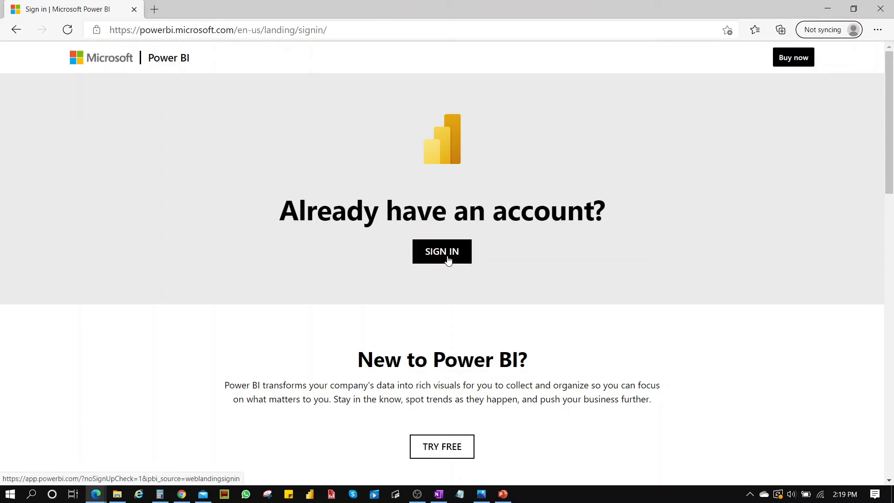
Step: Try SIGN IN on powerbi.microsoft.com, go back, and reach the login page via TRY FREE
left_click(441, 251)
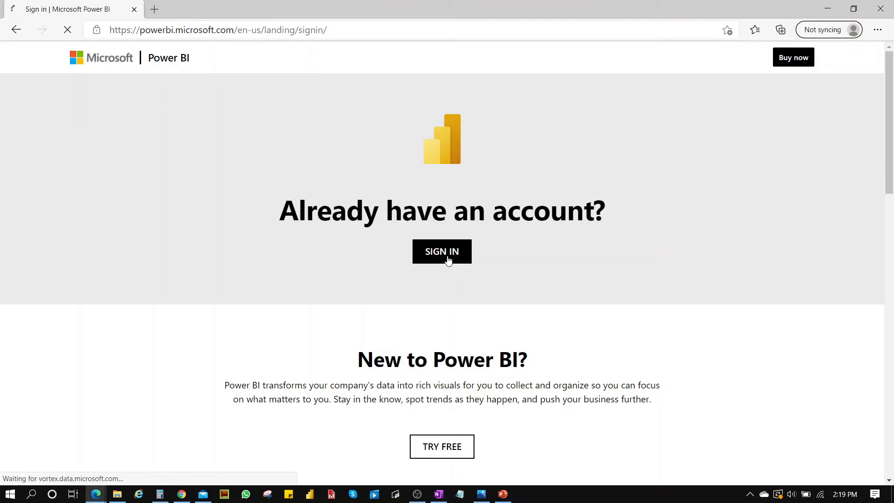
left_click(442, 252)
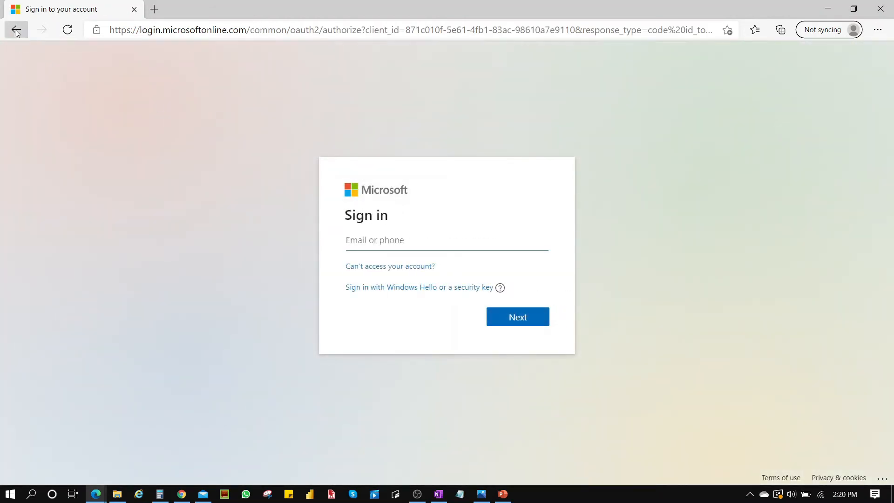
left_click(16, 30)
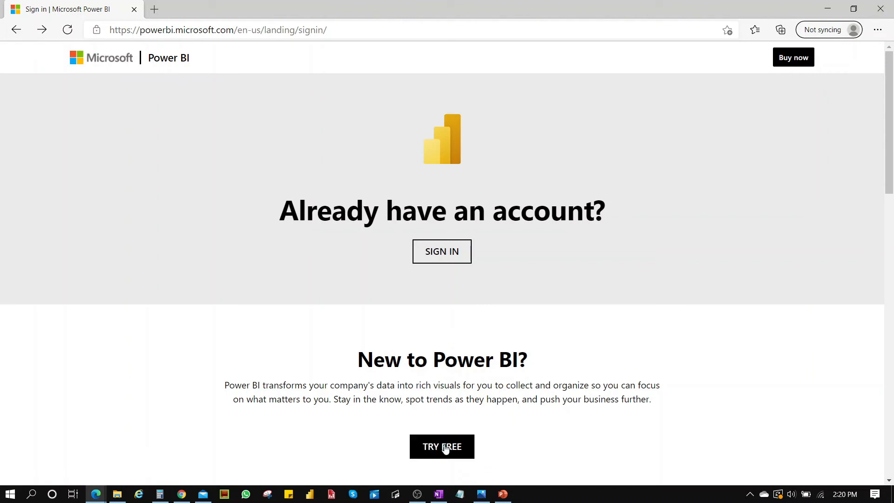
left_click(442, 446)
type("info@ms")
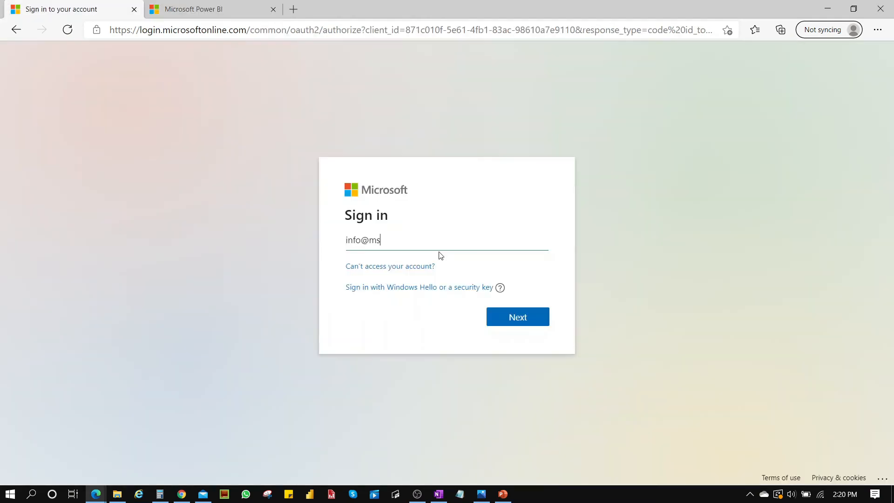
Step: Enter the geekchic account email, continue, and answer the Stay signed in? prompt
type("geekchic")
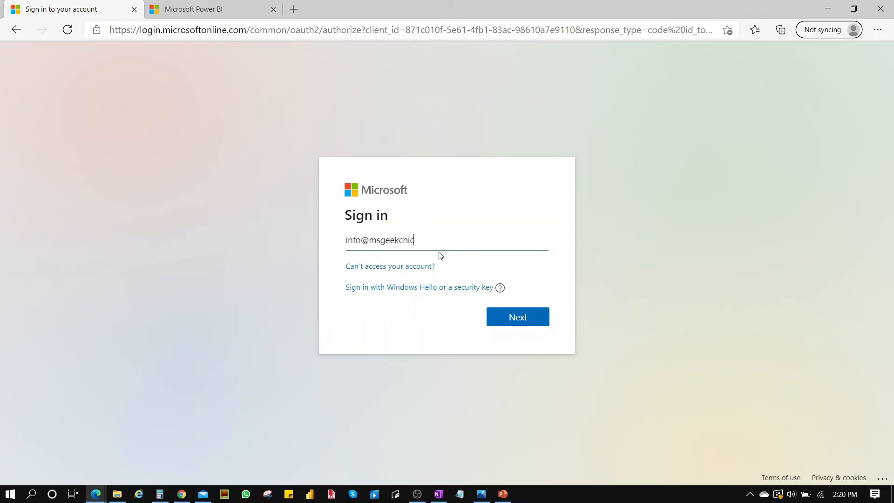
type("k.com")
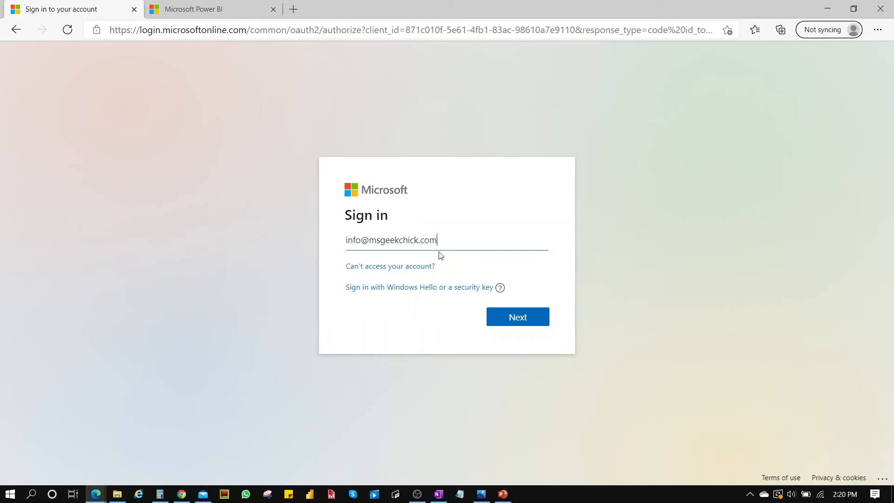
left_click(517, 317)
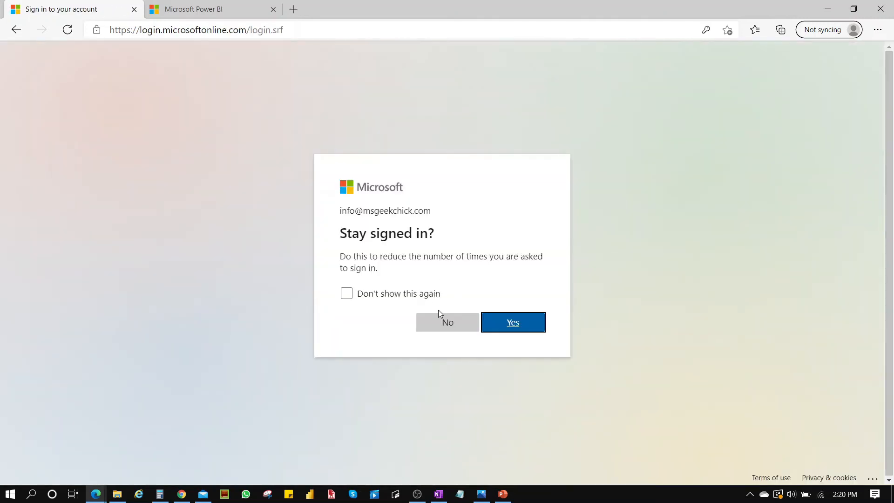
left_click(512, 323)
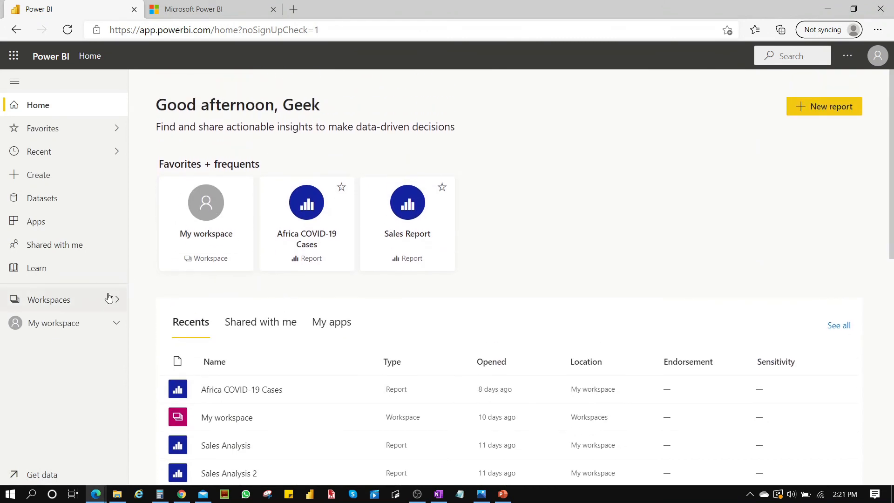
Step: Open the Sales Report from the Home page's Recents list
scroll("down", 3)
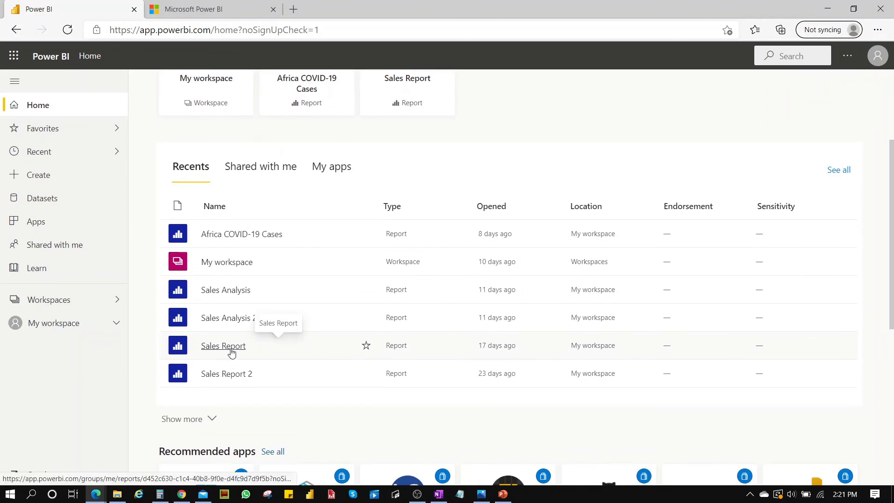
left_click(223, 346)
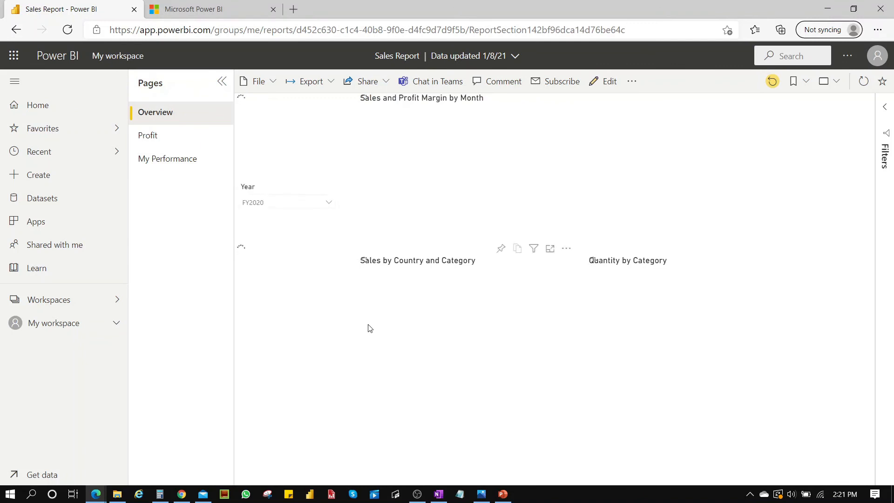